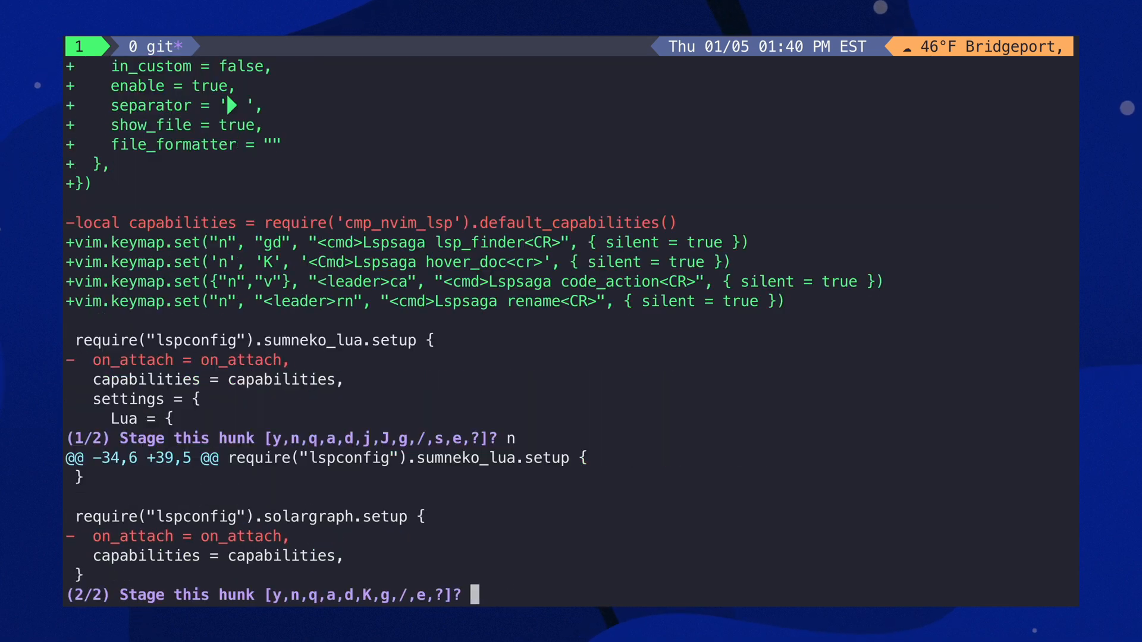
- Finish the add --patch preview with y and quit the git overview back to a fresh zsh prompt
{"action": "type", "text": "y"}
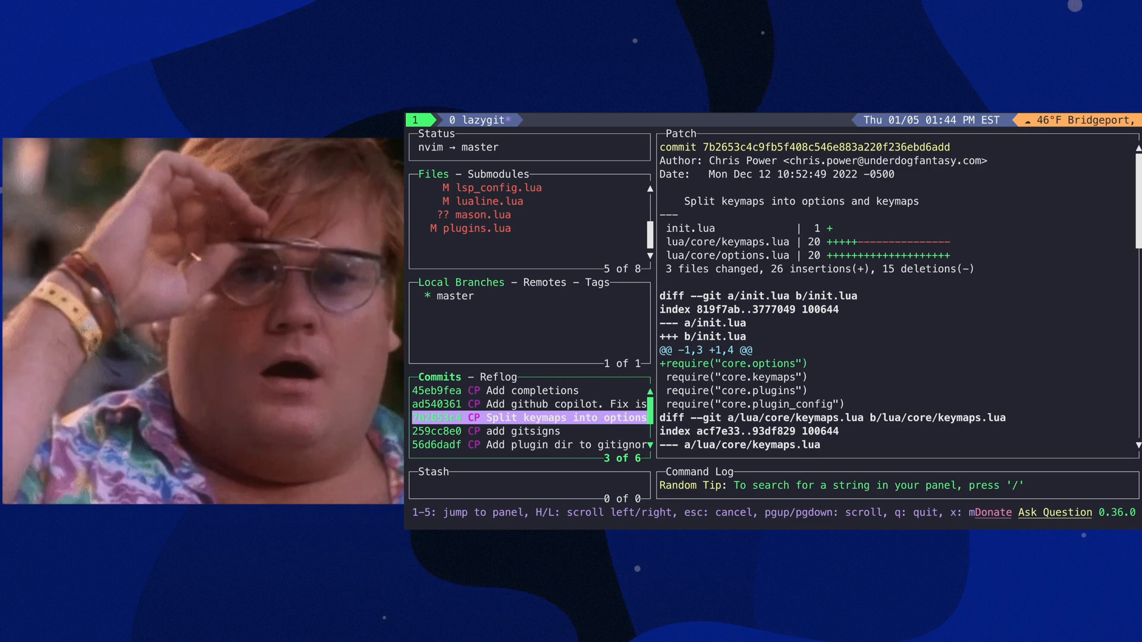
{"action": "key", "text": "q"}
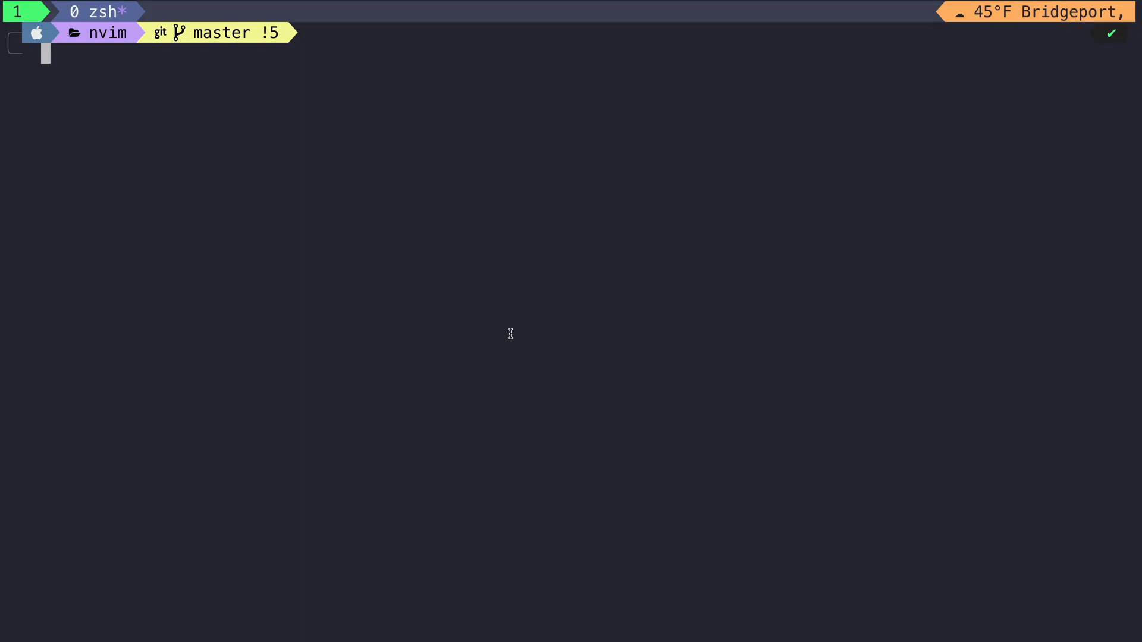
- Review the five modified files with git status and page through git diff
{"action": "type", "text": "git status"}
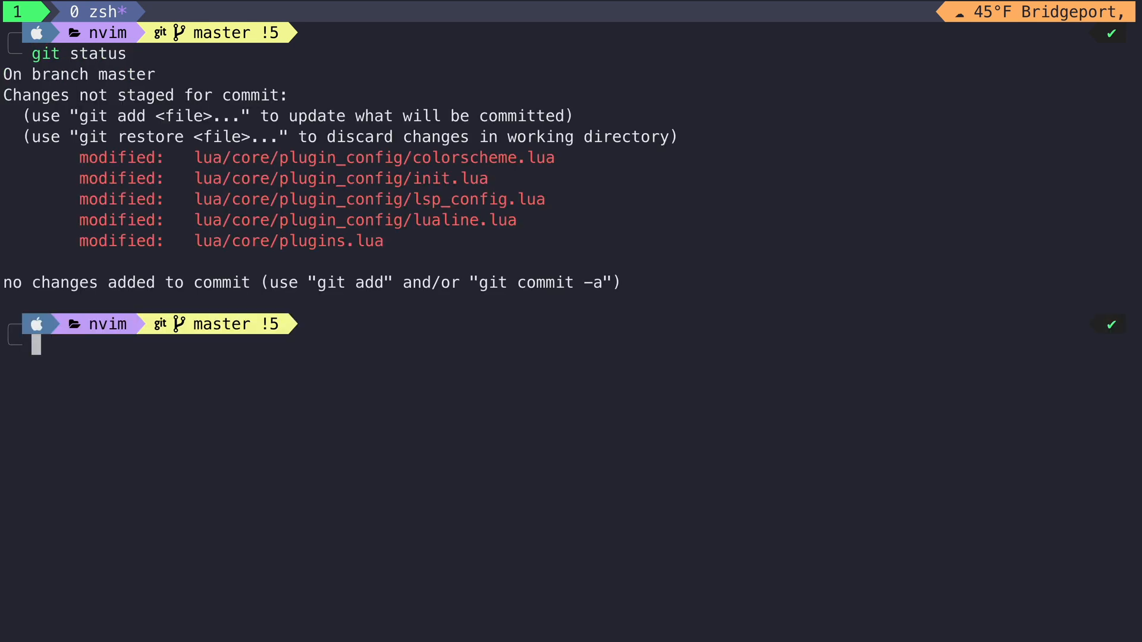
{"action": "type", "text": "git diff"}
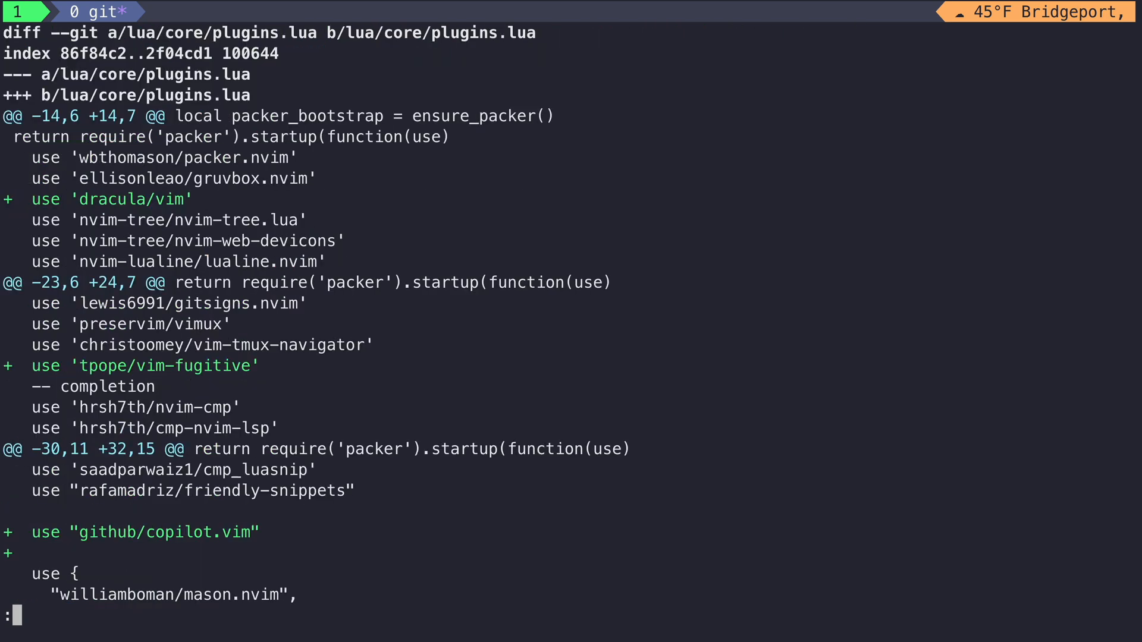
{"action": "scroll", "scroll_direction": "down", "scroll_amount": 3}
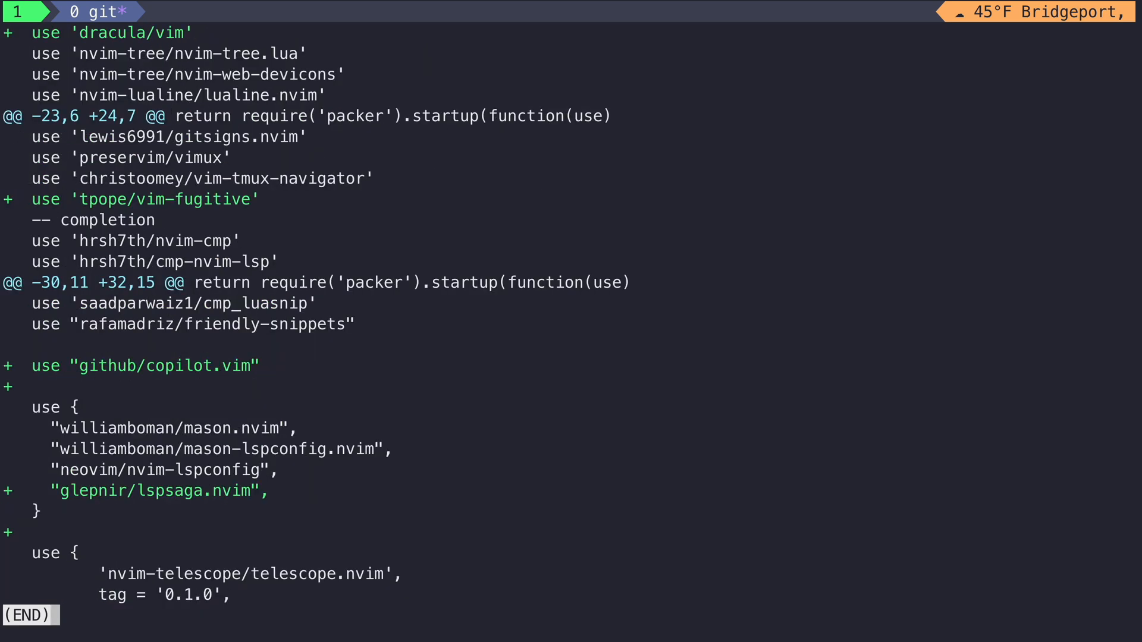
{"action": "key", "text": "q"}
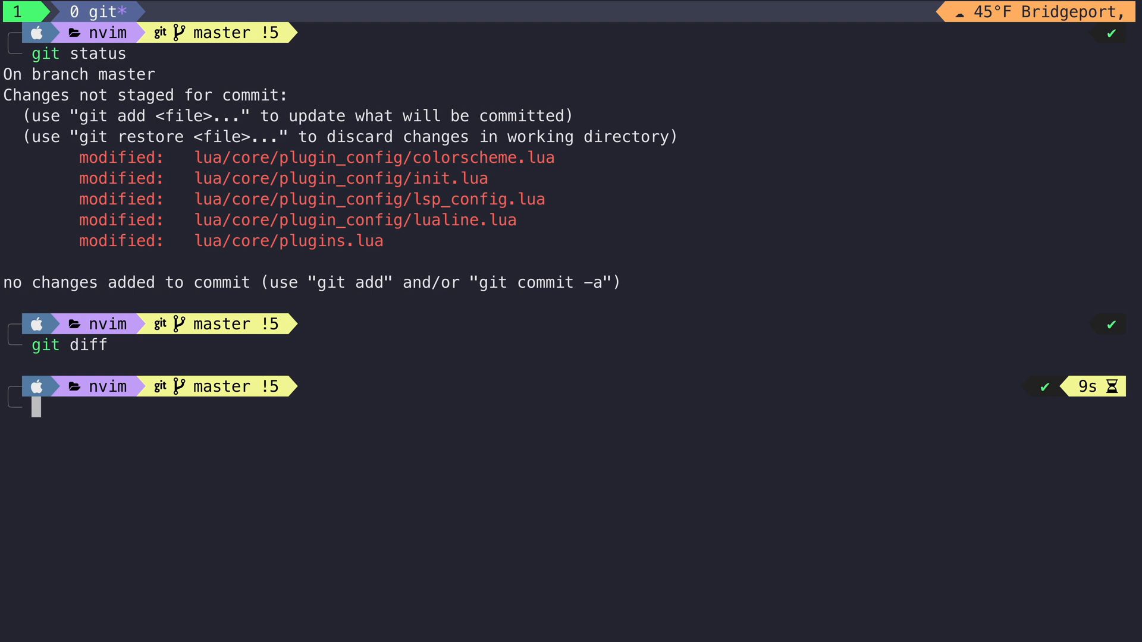
- Prepare a git add command for lua/core/plugin_config/mason.lua at the prompt
{"action": "type", "text": "THATS A LOT"}
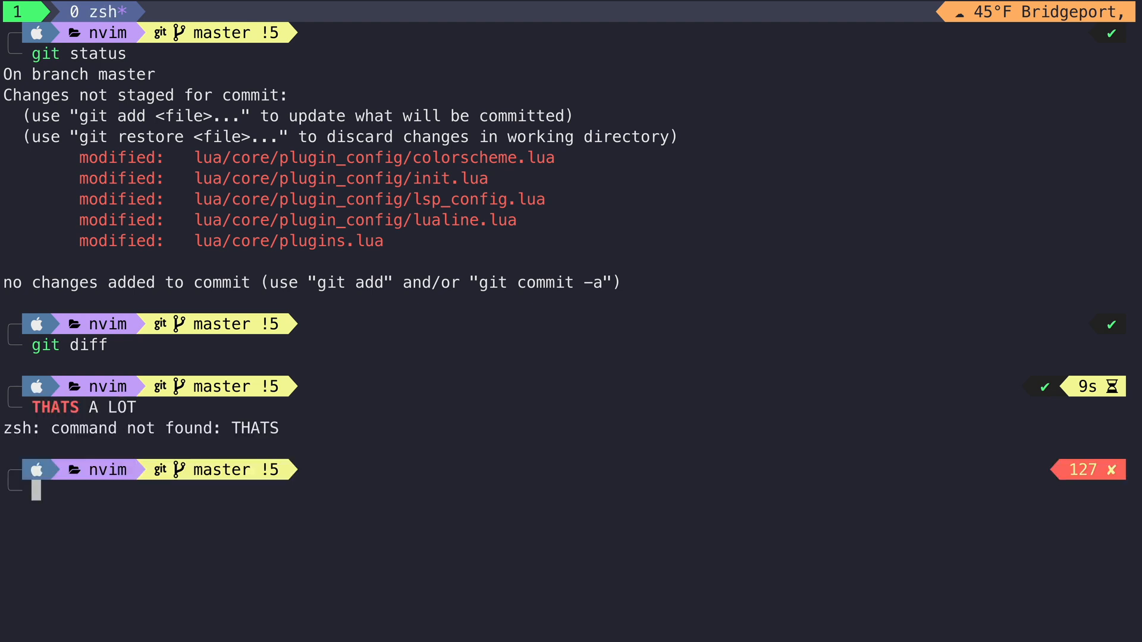
{"action": "type", "text": "oh... sorry"}
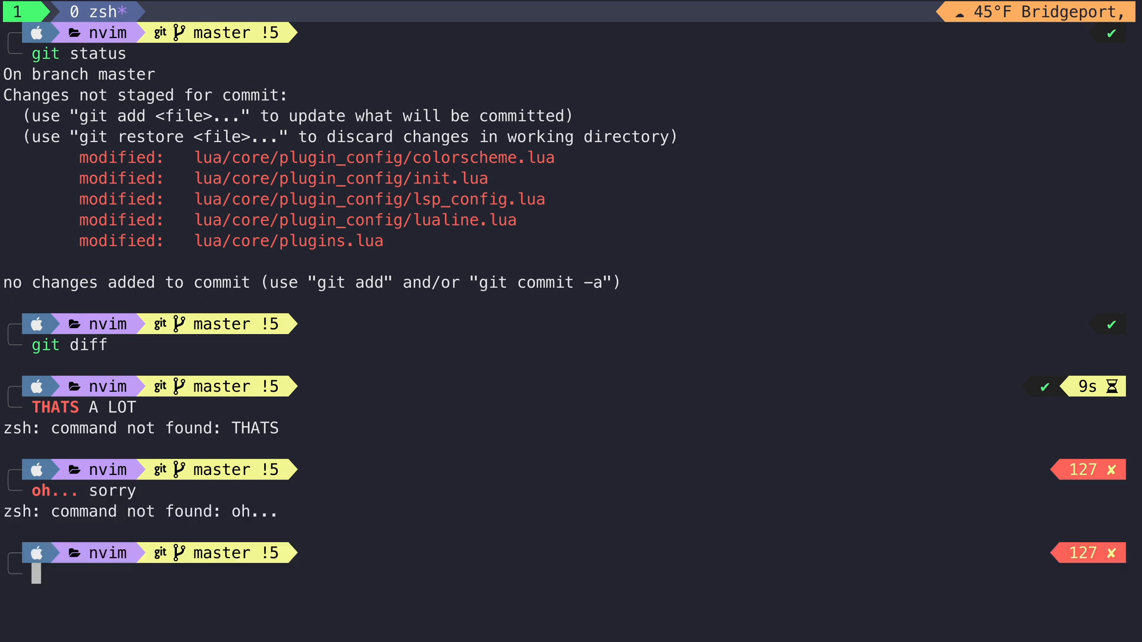
{"action": "mouse_move", "coordinate": [582, 363]}
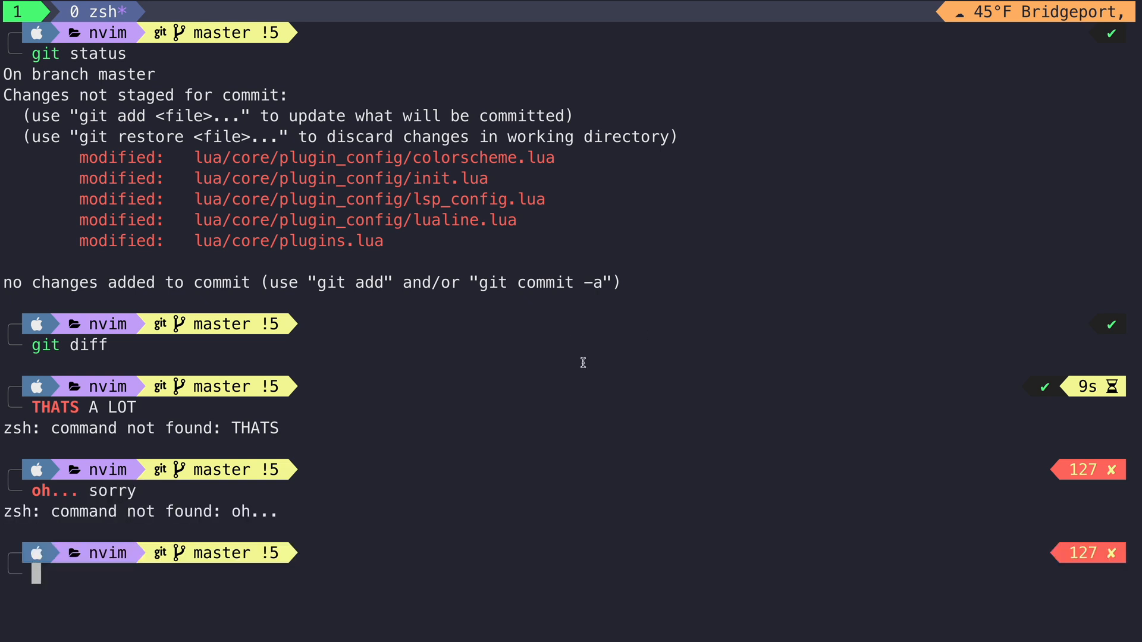
{"action": "type", "text": "git add lua/core/plugin_config/mason.lua"}
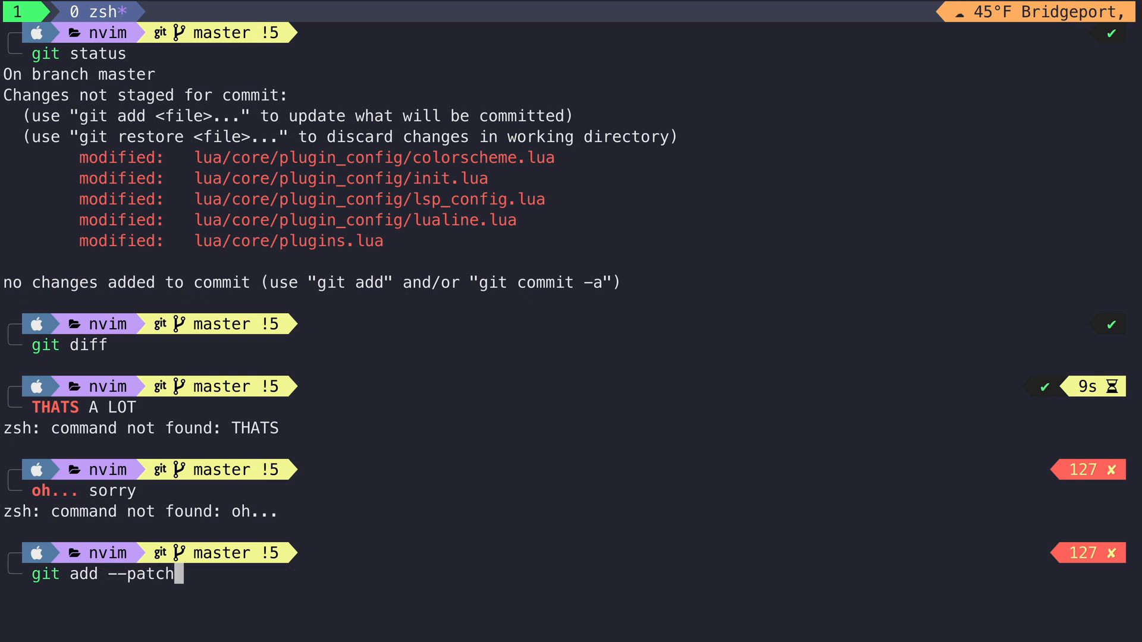
- Stage the colorscheme.lua, lualine.lua and dracula plugin hunks, skipping init.lua and lsp_config.lua
{"action": "key", "text": "enter"}
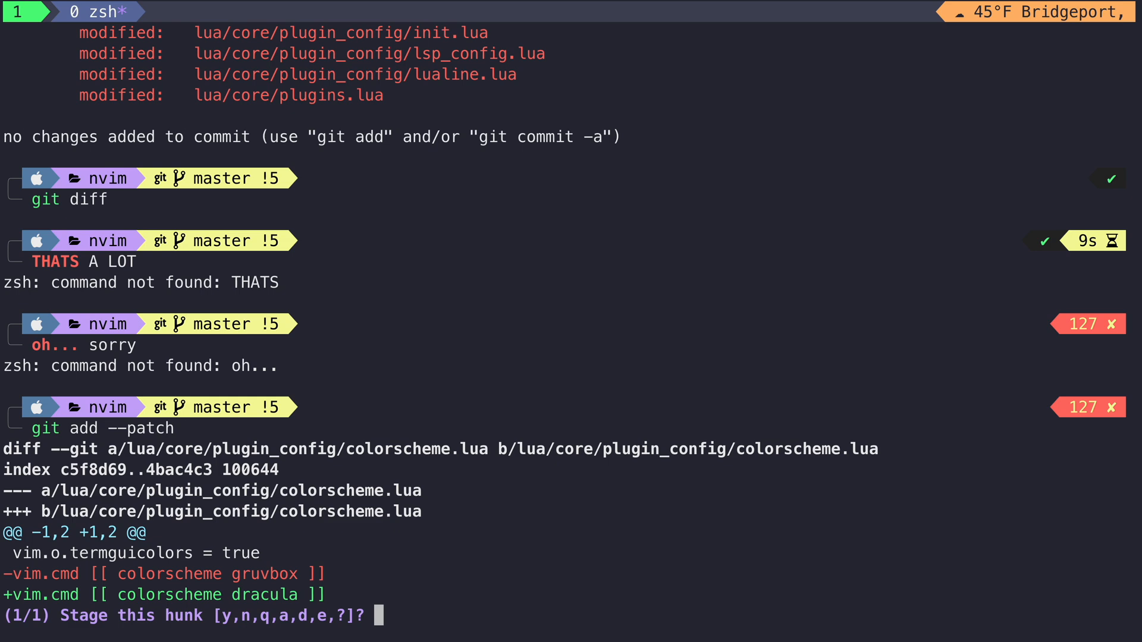
{"action": "type", "text": "y"}
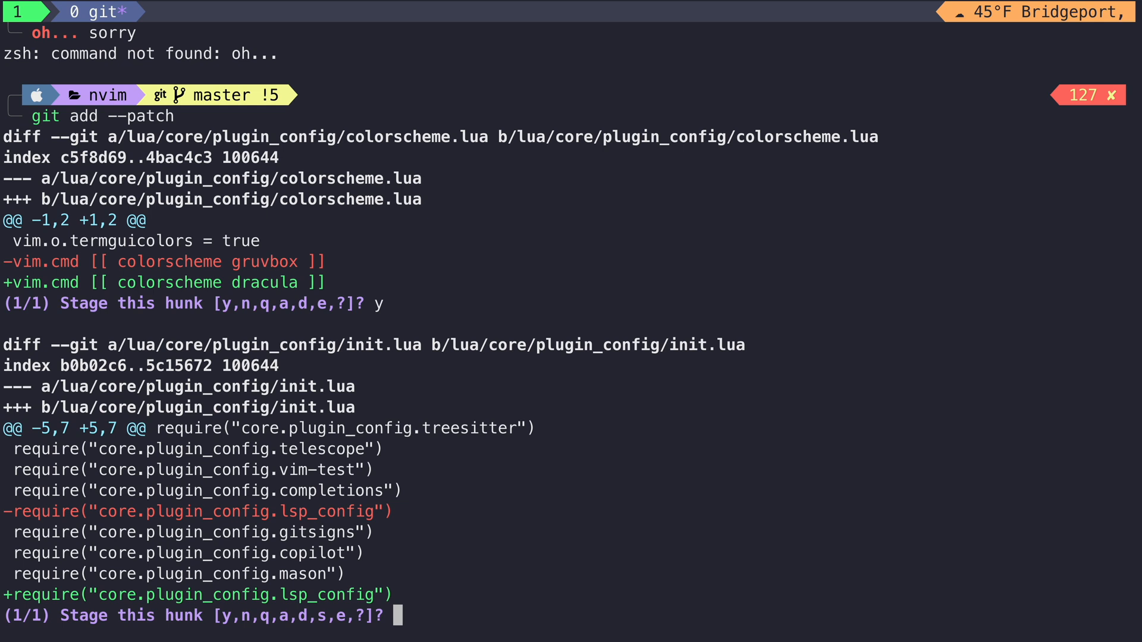
{"action": "type", "text": "nk [y,n,q,a,d,j,J,g,/,s,e,?]?"}
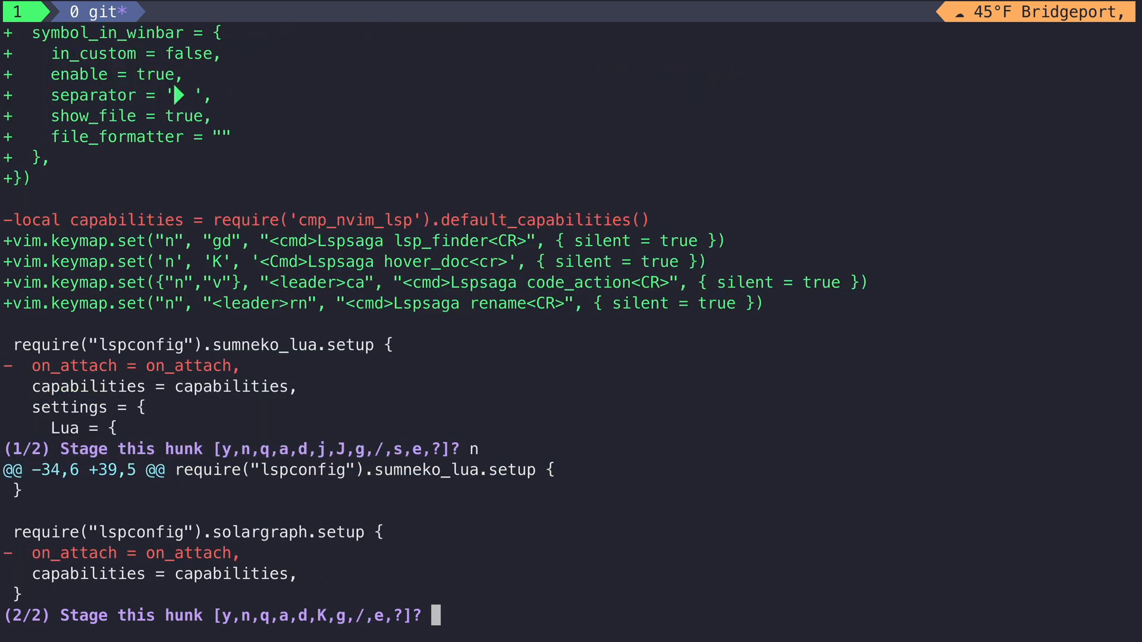
{"action": "type", "text": "n"}
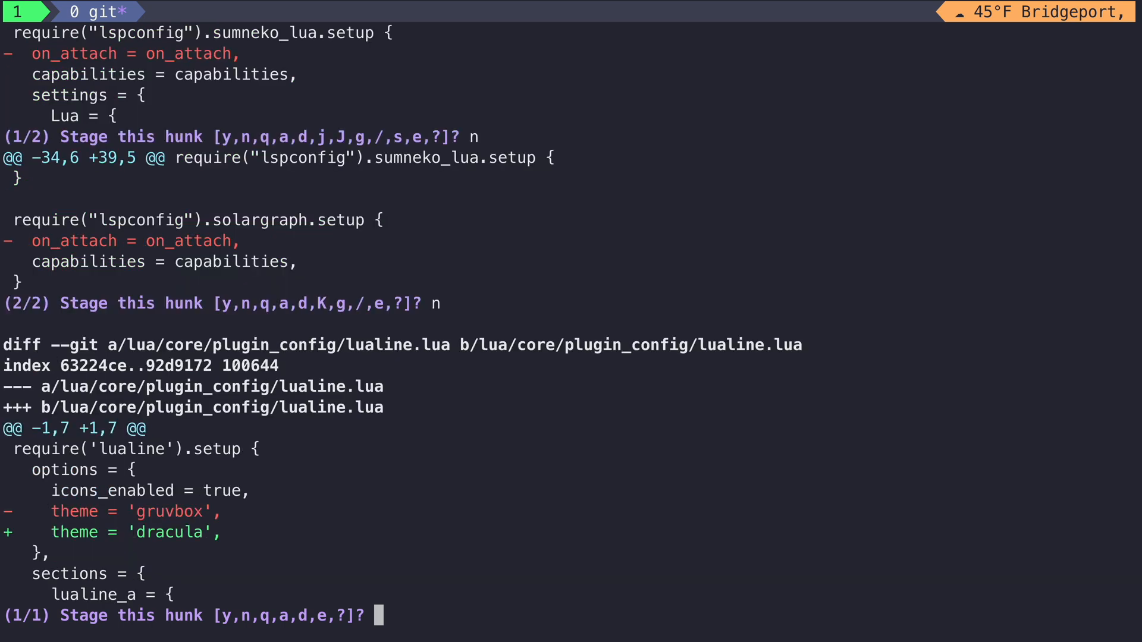
{"action": "type", "text": "y"}
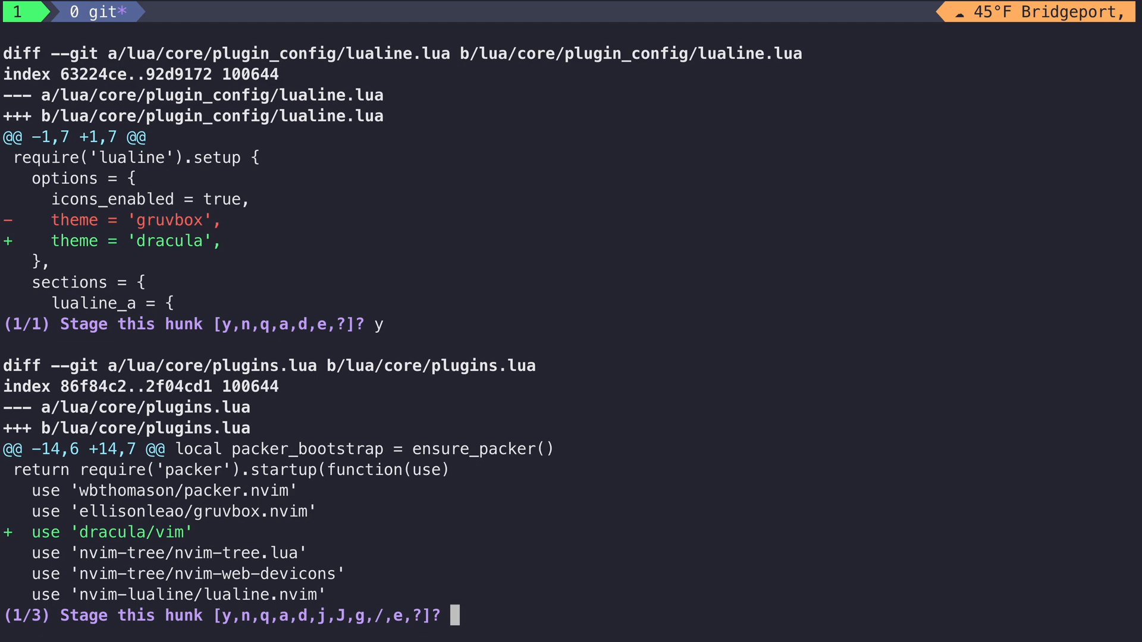
{"action": "type", "text": "y"}
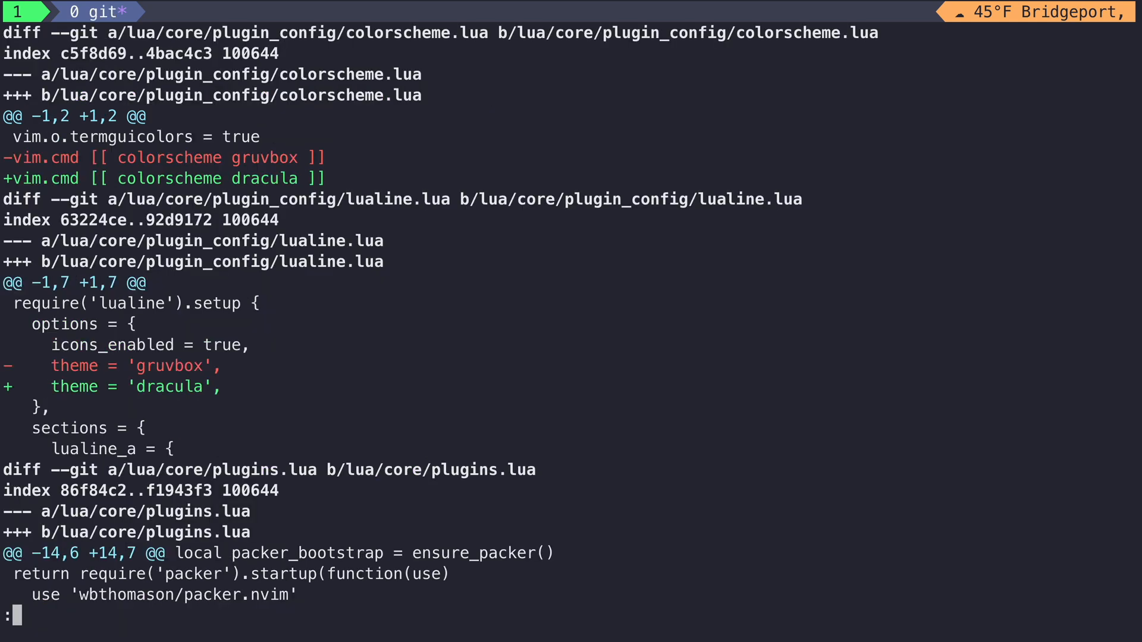
- After the Add dracula colorscheme commit, start a new git add --patch over the remaining LSP hunks
{"action": "scroll", "scroll_direction": "down", "scroll_amount": 3}
{"action": "type", "text": "git ci"}
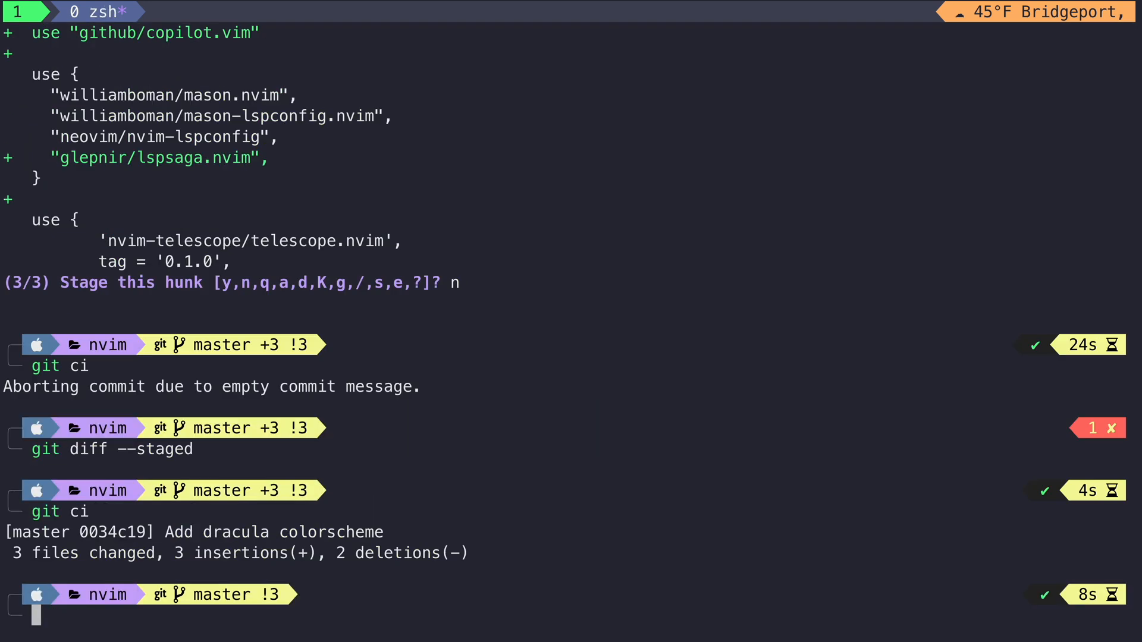
{"action": "type", "text": "git add --patch"}
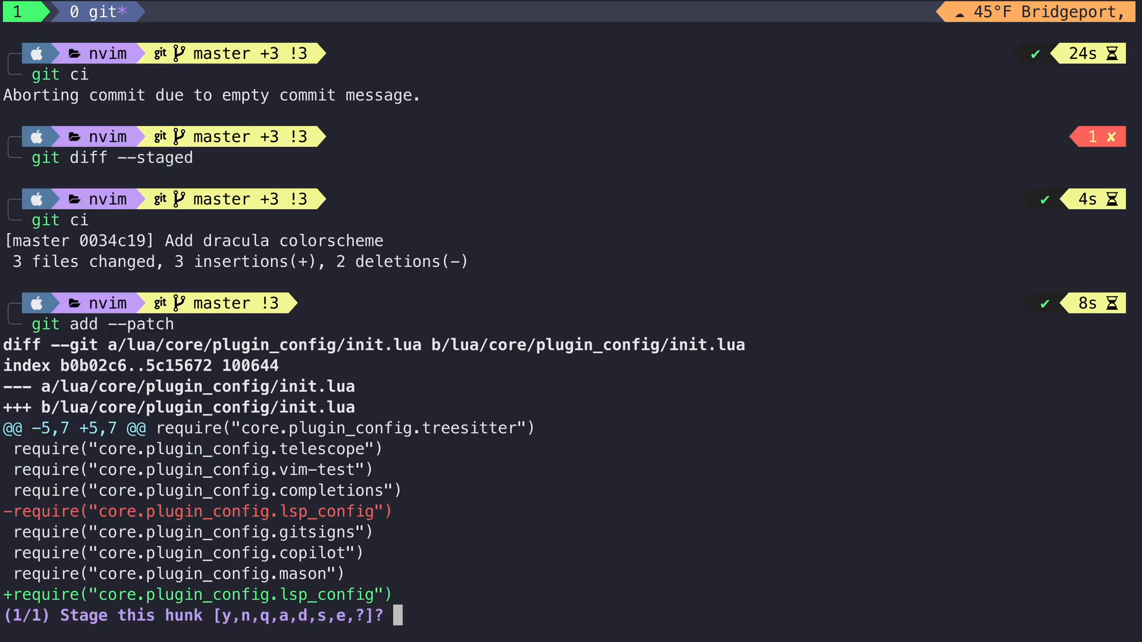
{"action": "key", "text": "y"}
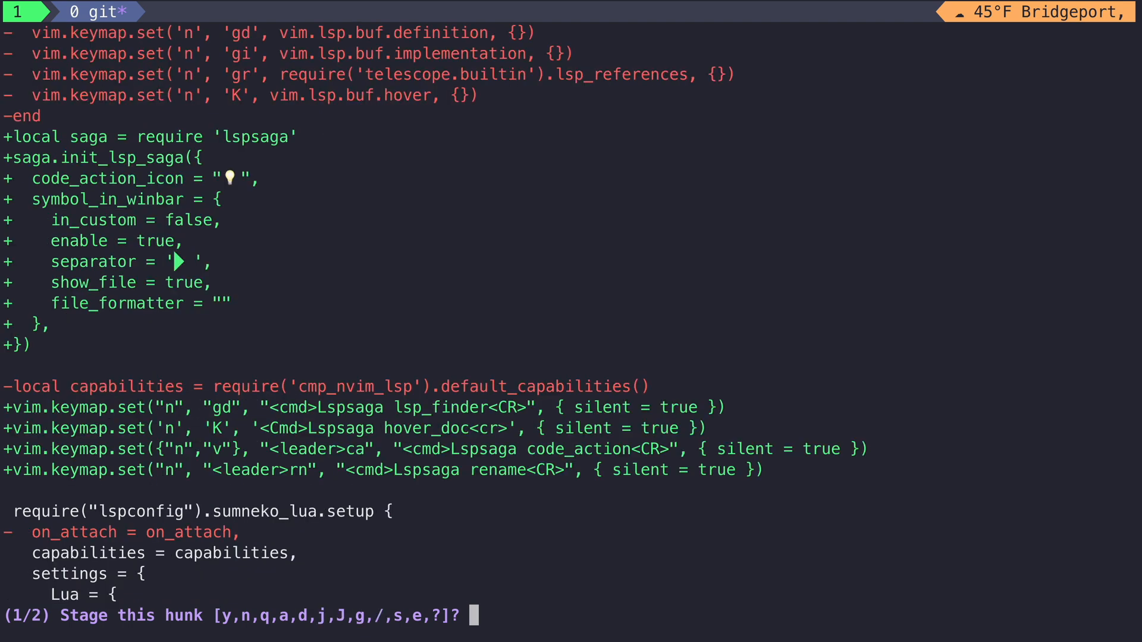
- Stage the lspsaga rewrite hunk in lsp_config.lua
{"action": "type", "text": "y"}
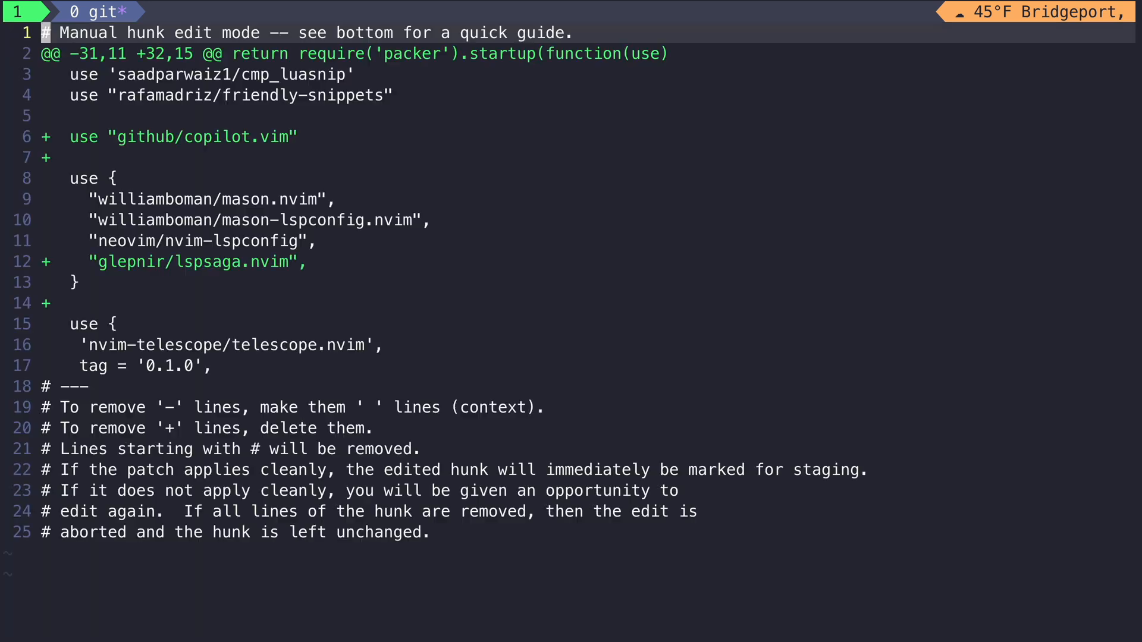
- Save the hand-edited plugins.lua hunk so the lspsaga lines stage, then review the staged diff
{"action": "key", "text": "V"}
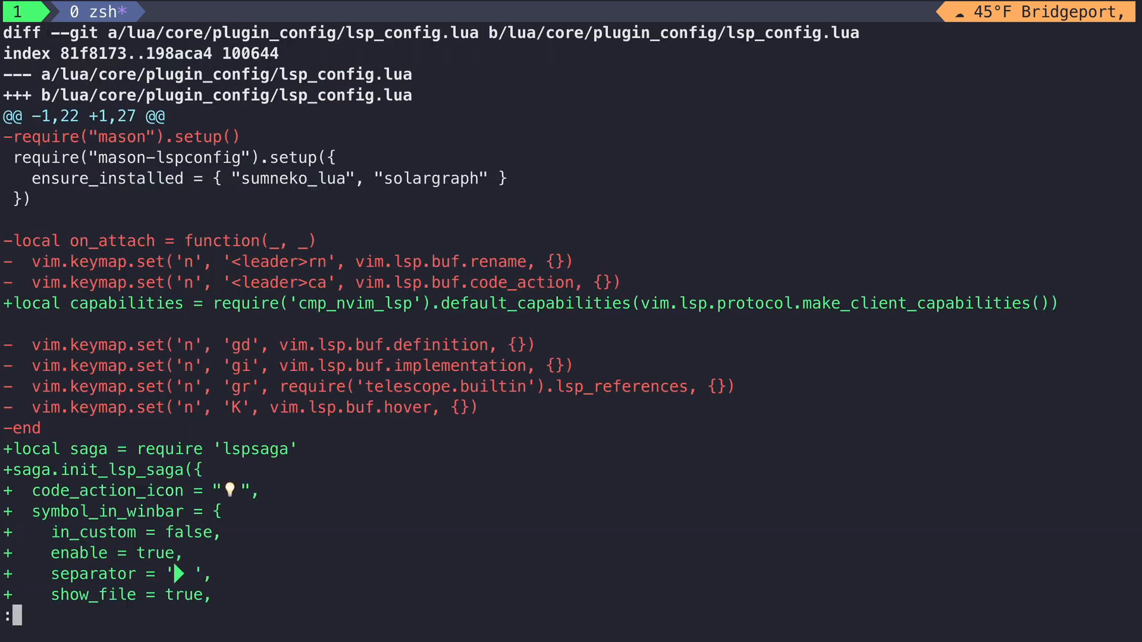
{"action": "scroll", "scroll_direction": "down", "scroll_amount": 3}
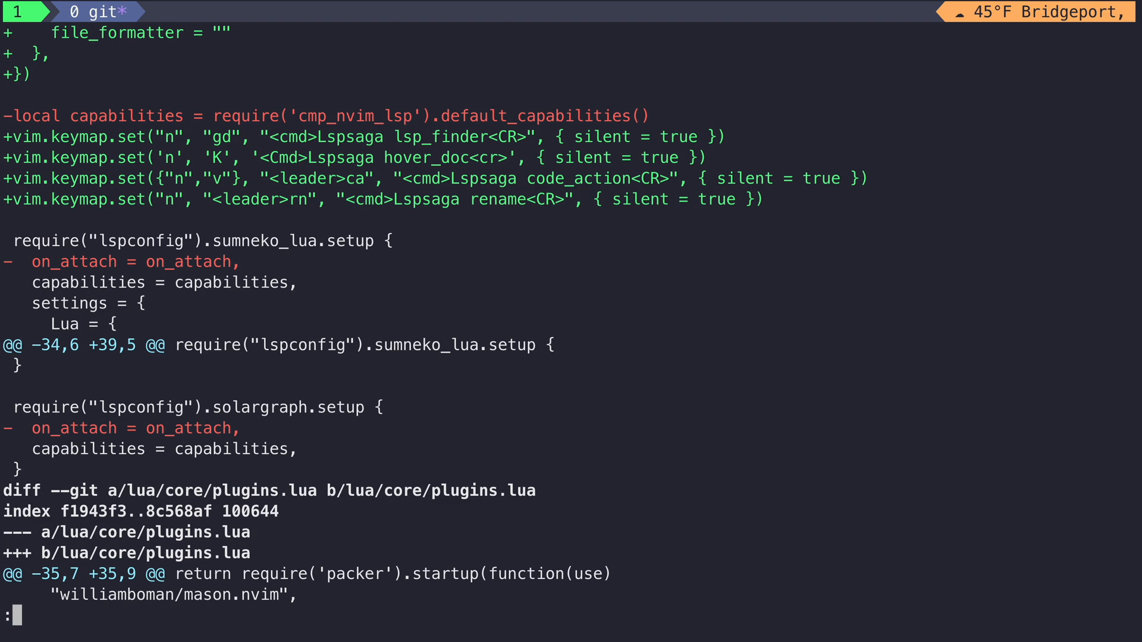
{"action": "scroll", "scroll_direction": "down", "scroll_amount": 3}
{"action": "type", "text": "git add --patch"}
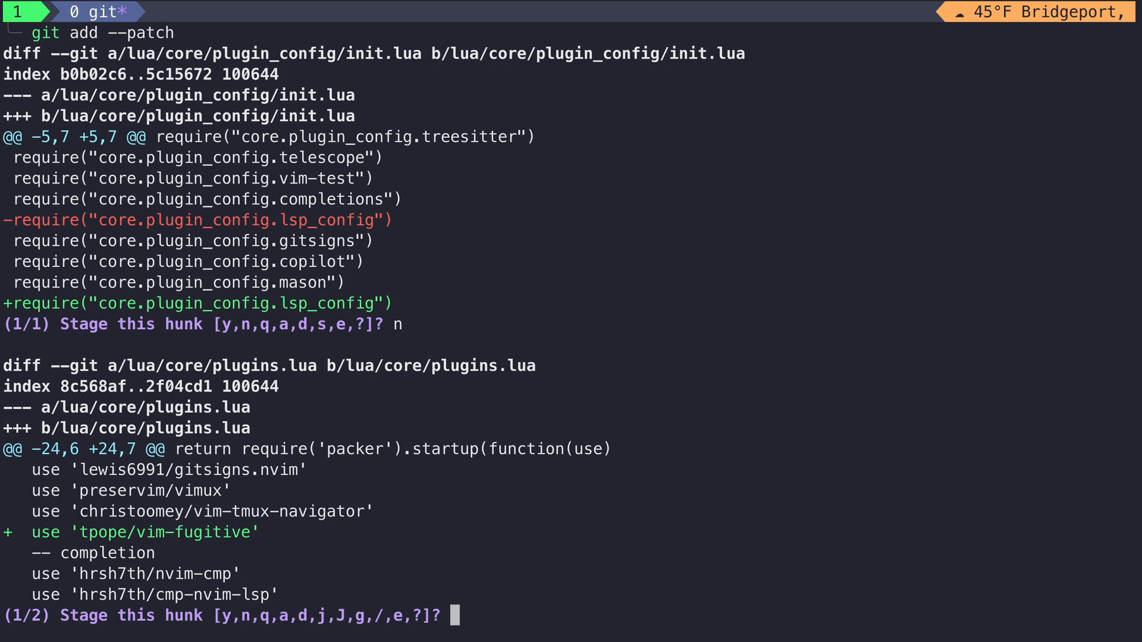
- Stage and commit the copilot hunk as 'Add github copilot plugin', leaving init.lua unstaged
{"action": "type", "text": "y,n,q,a,d,e,?]? y"}
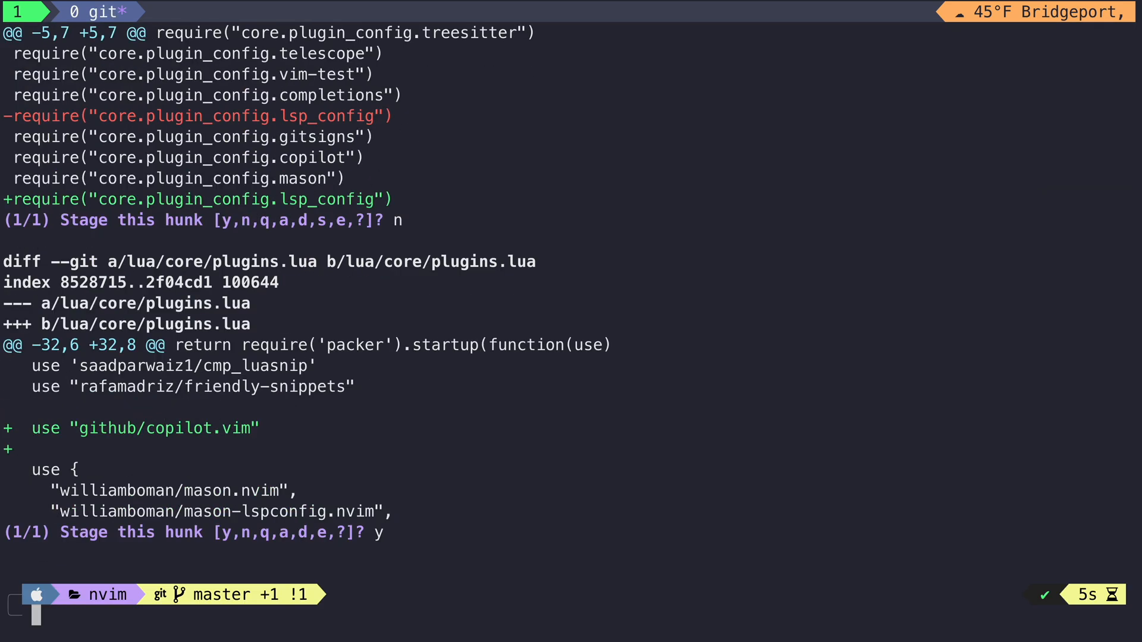
{"action": "type", "text": "Add github copilot plugin"}
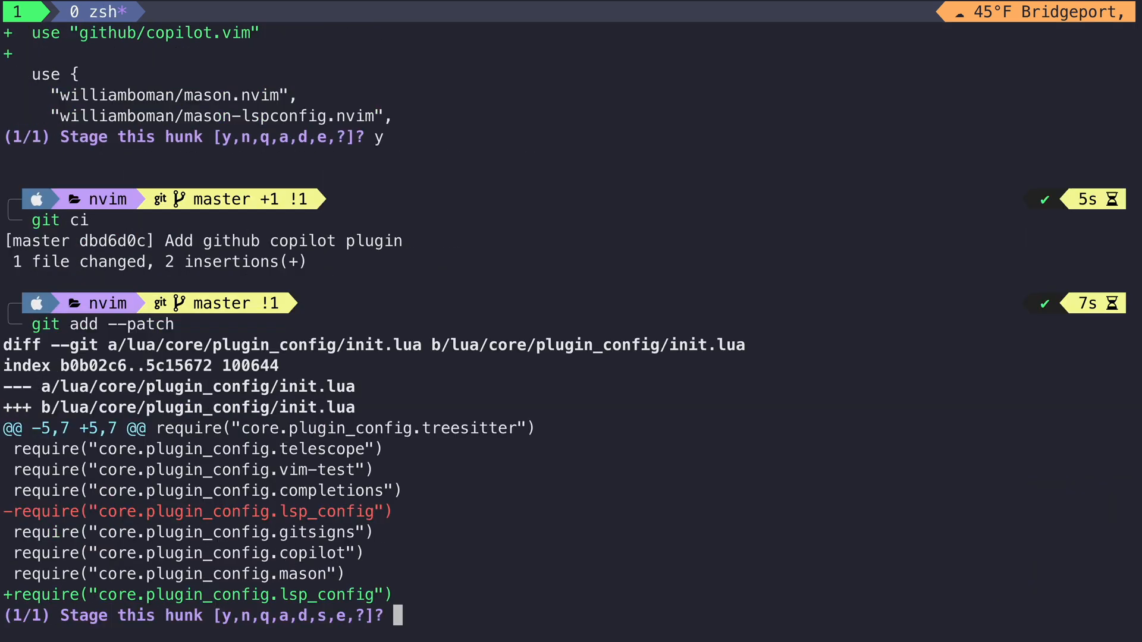
{"action": "type", "text": "n"}
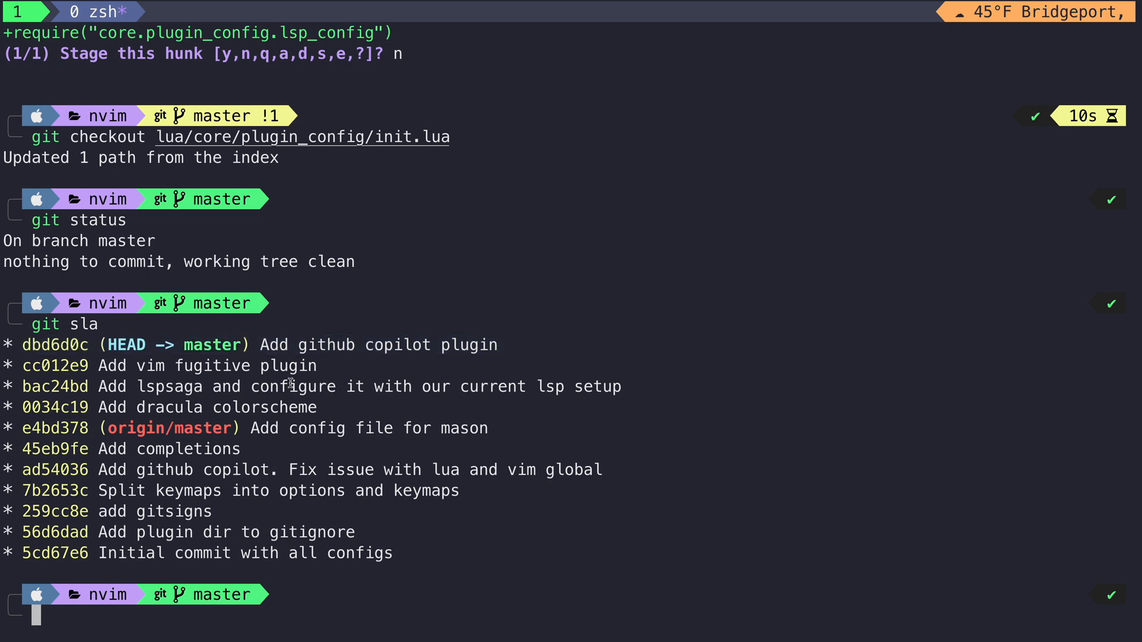
- Push the new master commits to the remote with git push
{"action": "type", "text": "git push"}
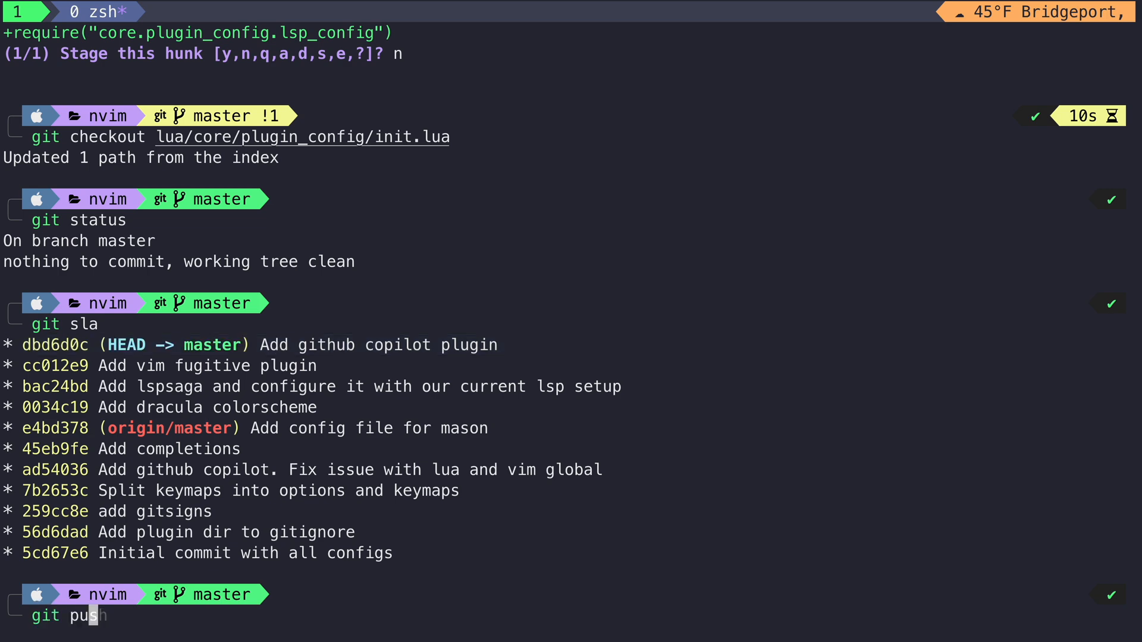
{"action": "key", "text": "Enter"}
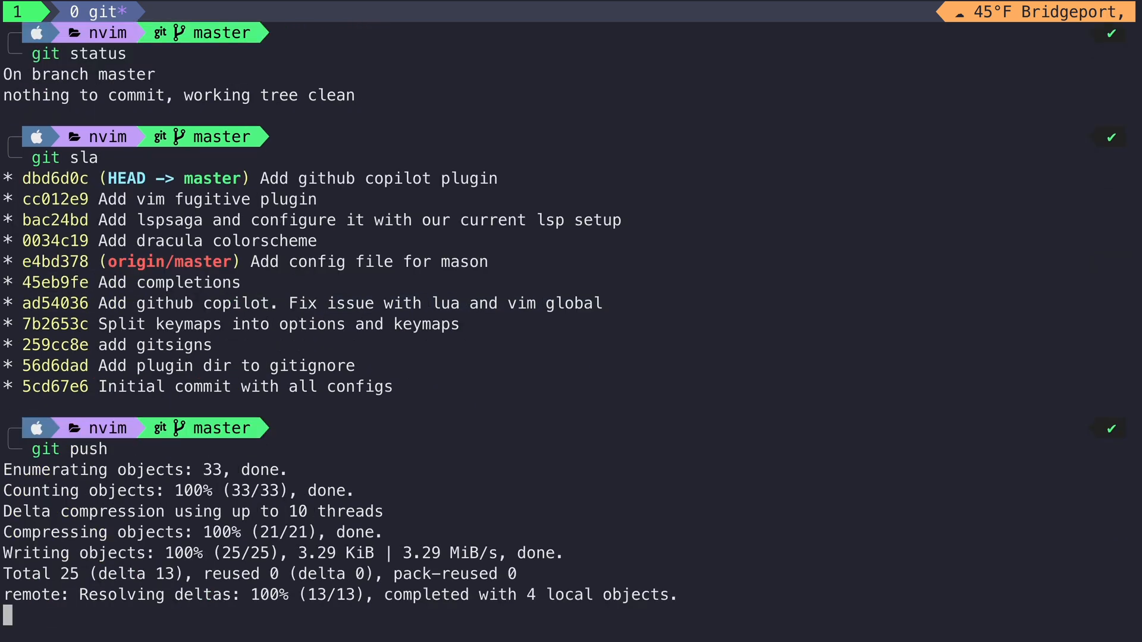